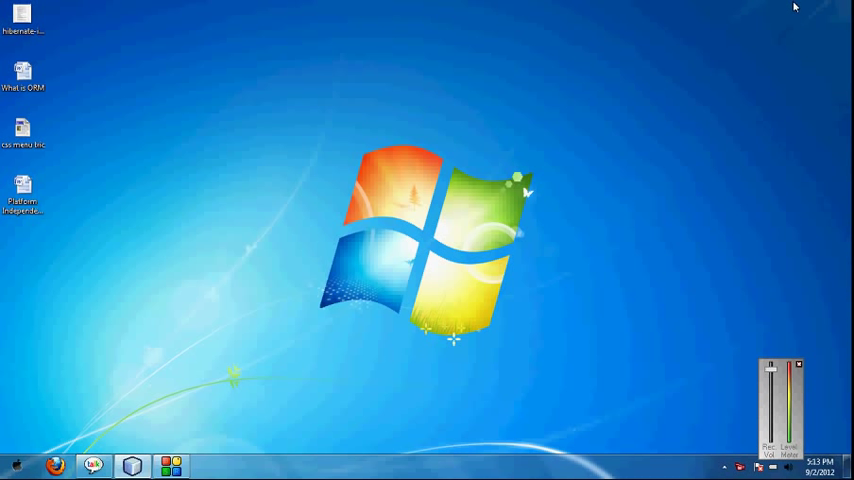
mouse_move(200, 293)
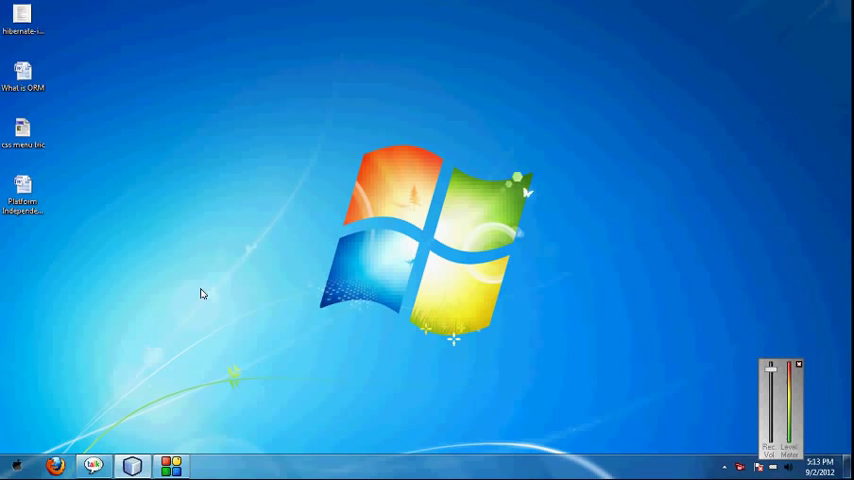
mouse_move(130, 465)
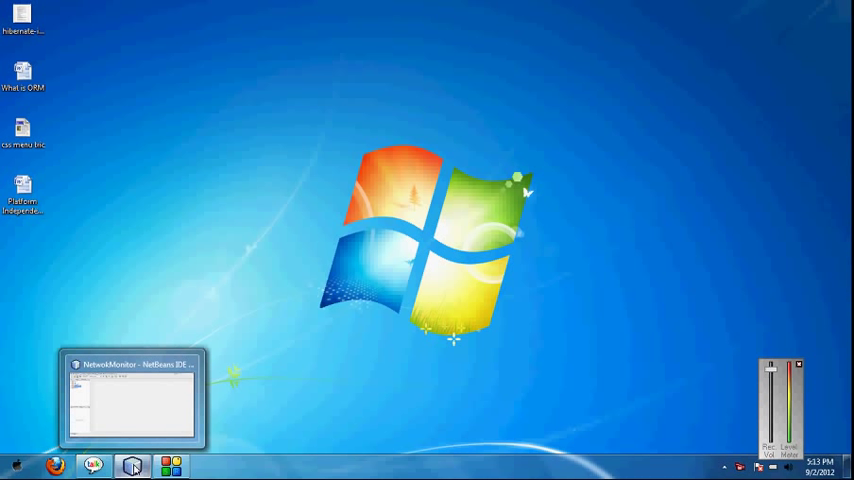
mouse_move(130, 460)
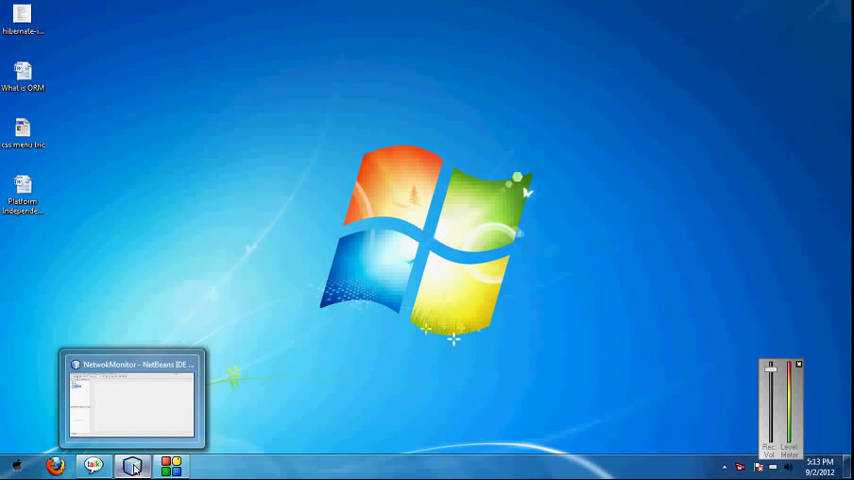
Create a Java Application project named Net with its Net.java main class open.
click(128, 465)
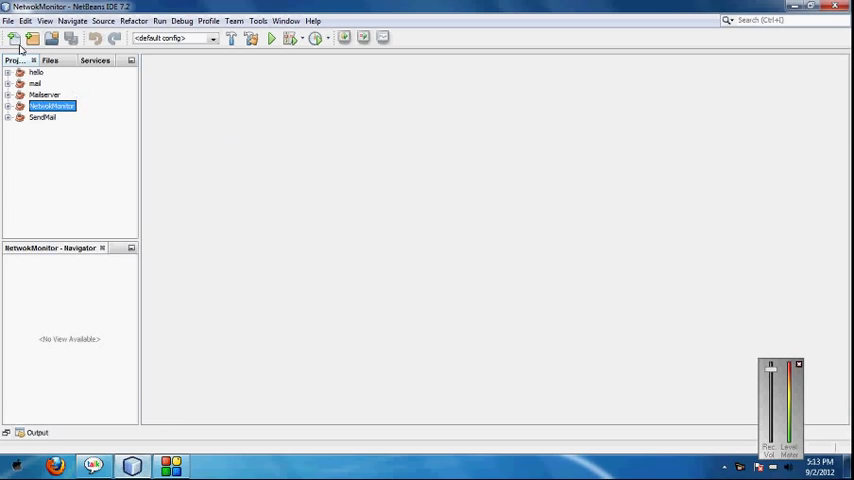
click(30, 37)
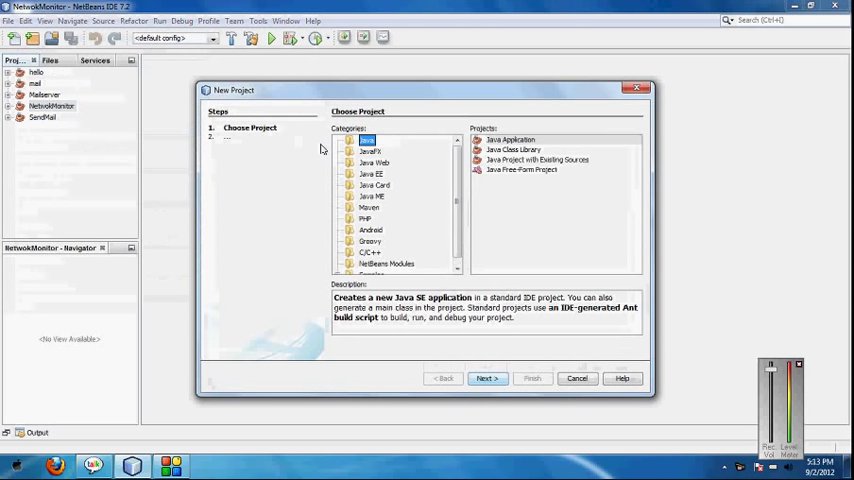
click(510, 139)
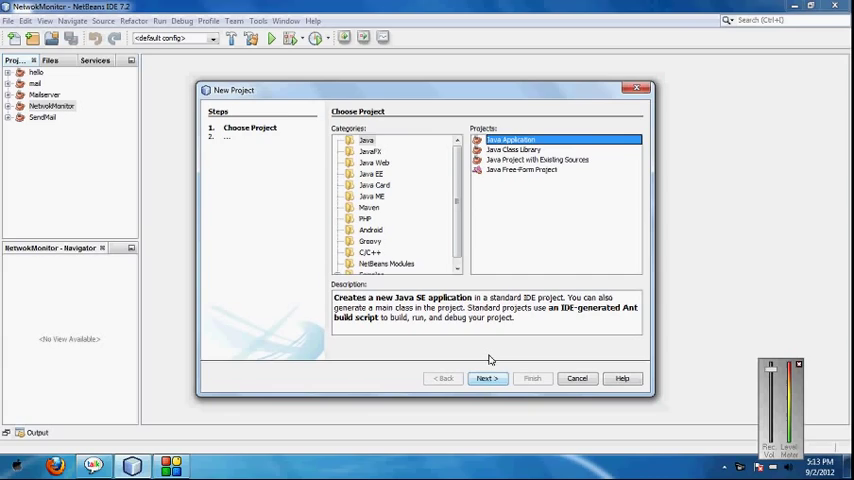
click(486, 378)
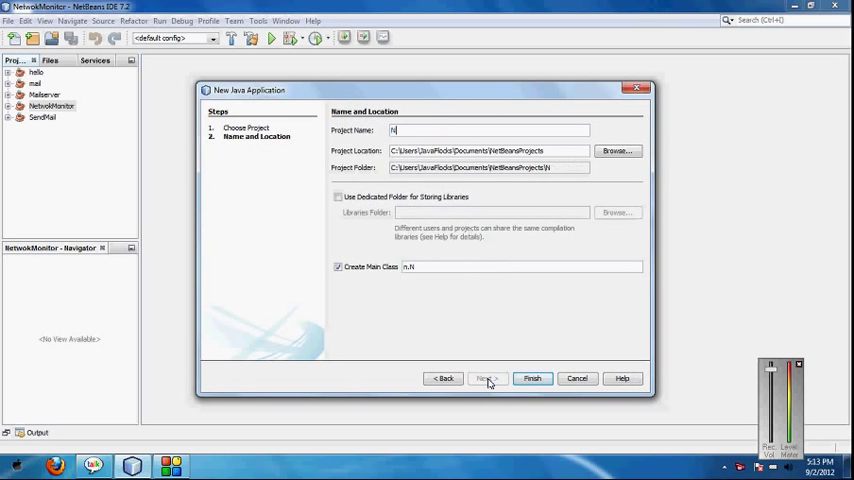
click(535, 378)
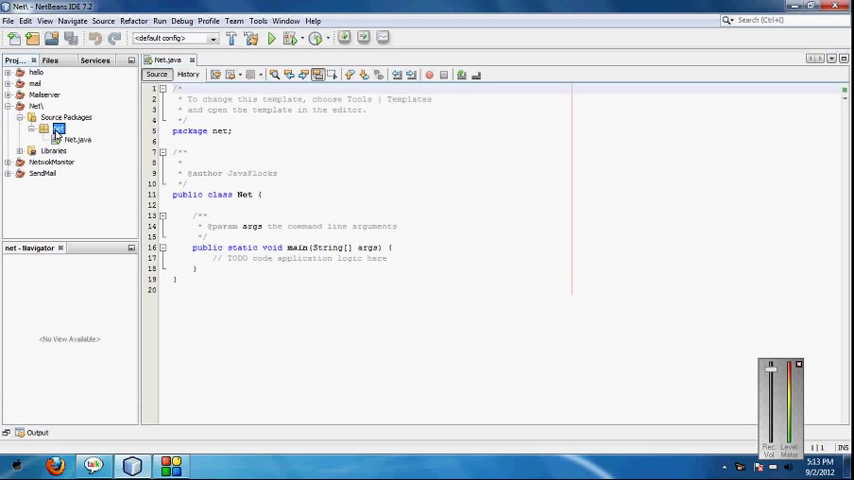
Add a JFrame Form called Noo to the net package.
right_click(62, 128)
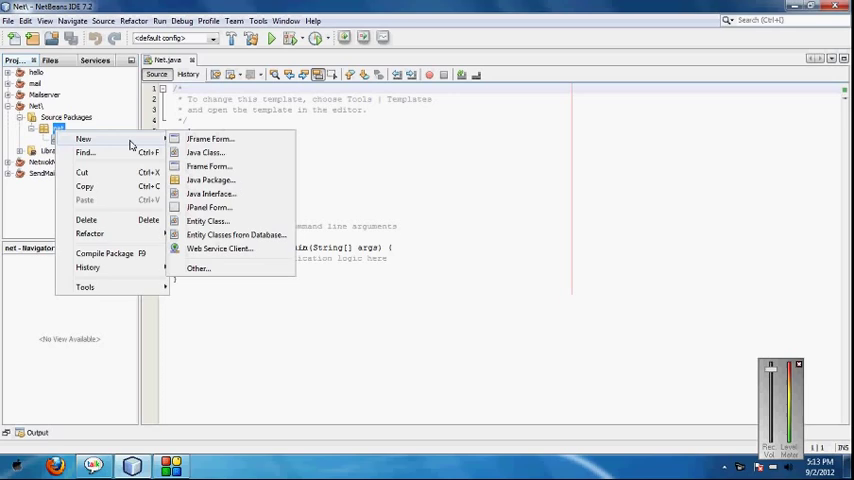
click(210, 138)
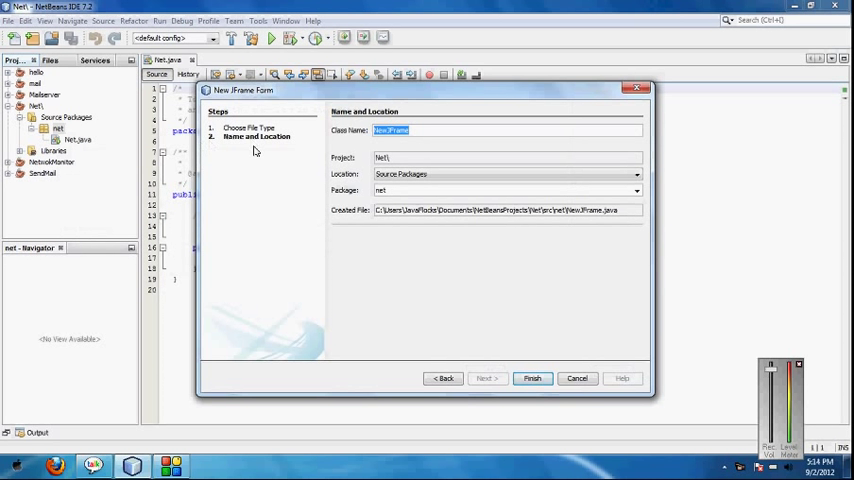
text(Noo)
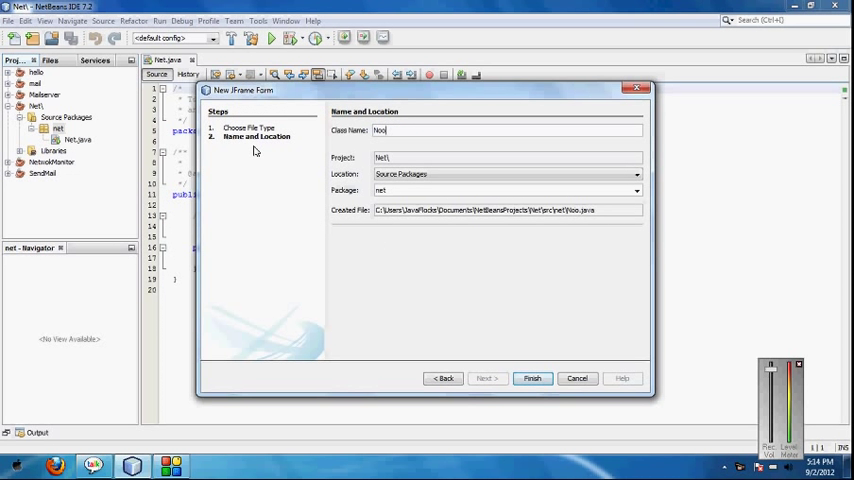
click(534, 378)
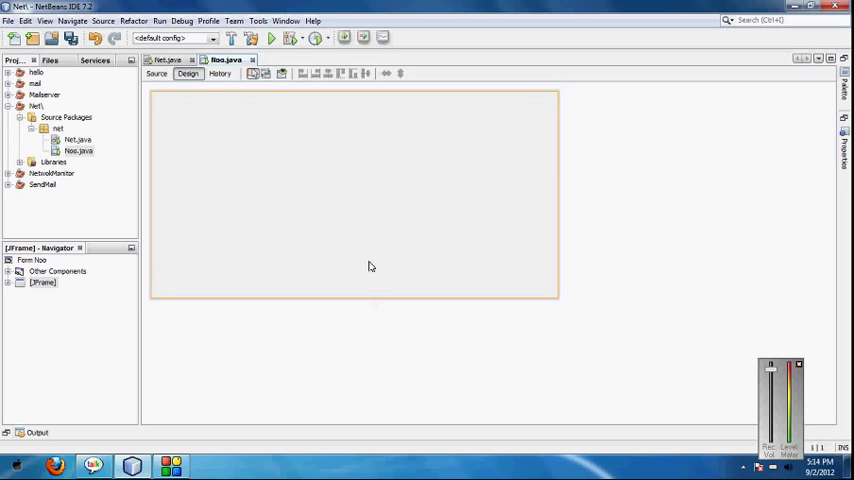
Switch the Noo frame to Null Layout and open the frame's Properties dialog.
right_click(371, 265)
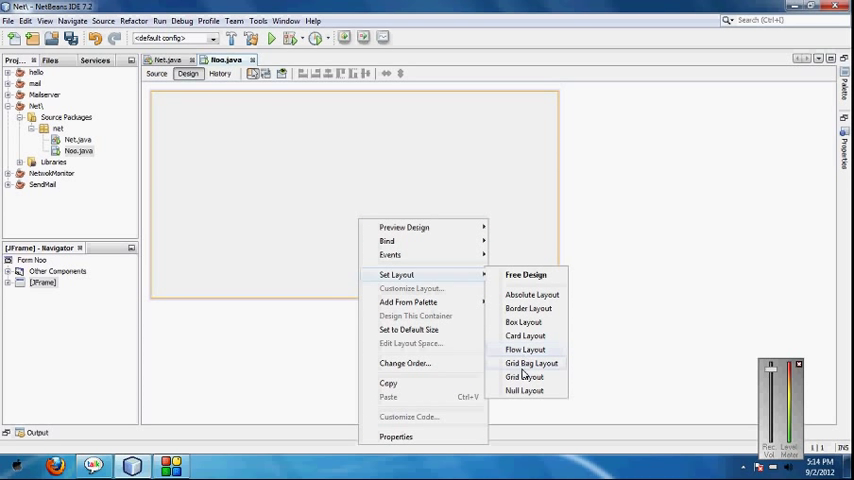
click(521, 391)
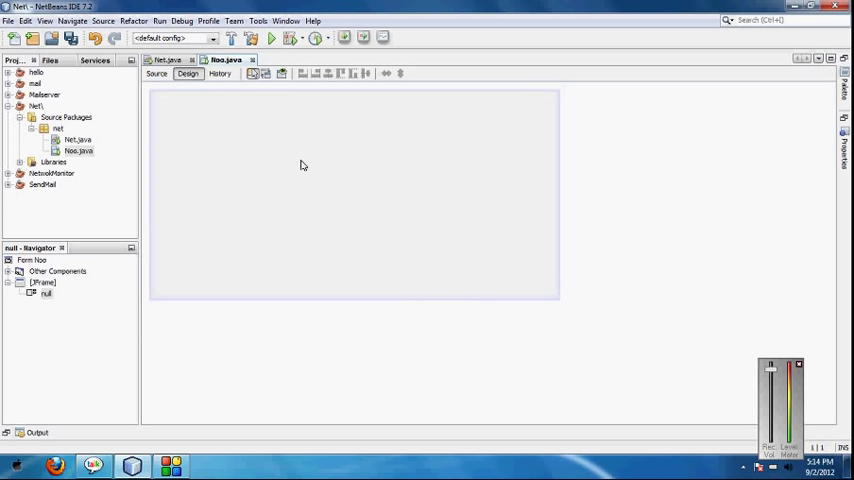
right_click(303, 165)
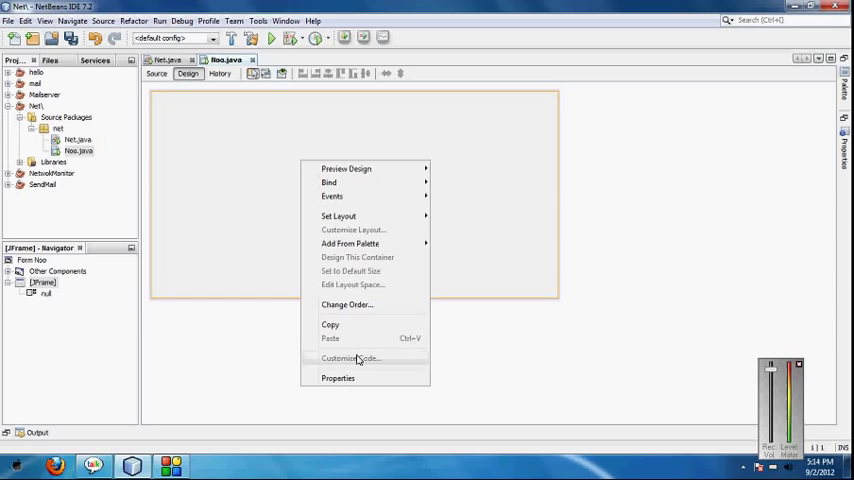
click(338, 378)
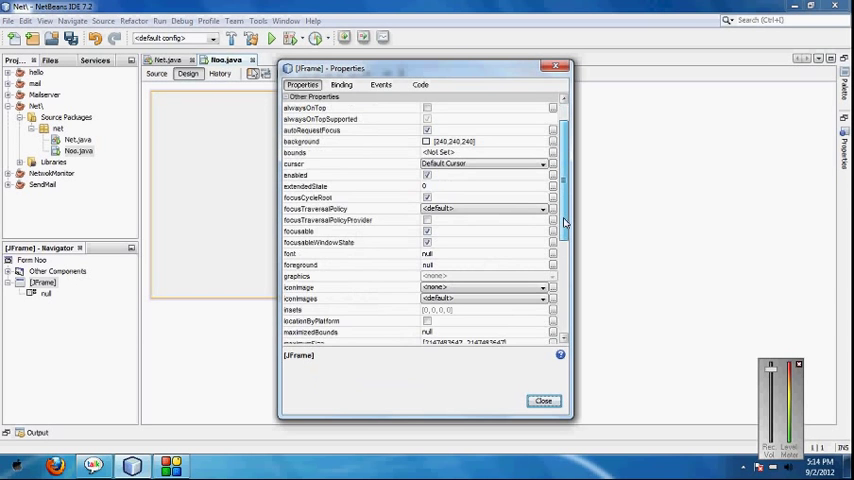
Scroll to the frame's minimumSize property and edit its value.
scroll(down, 3)
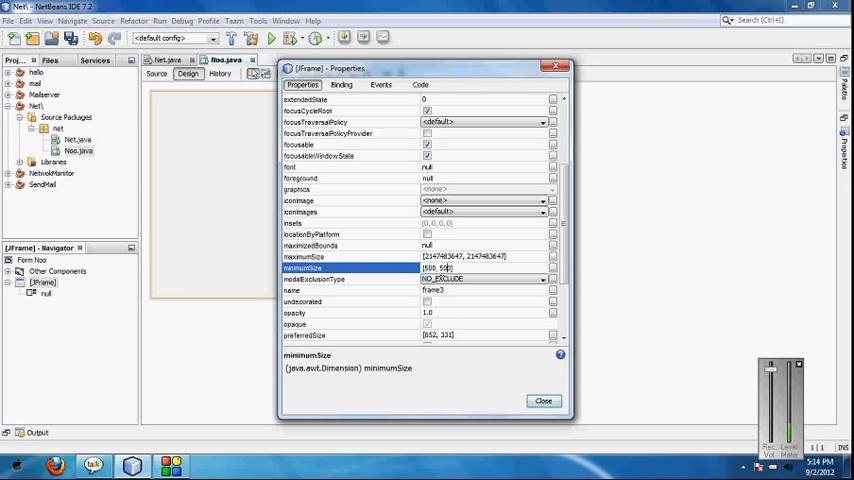
click(543, 400)
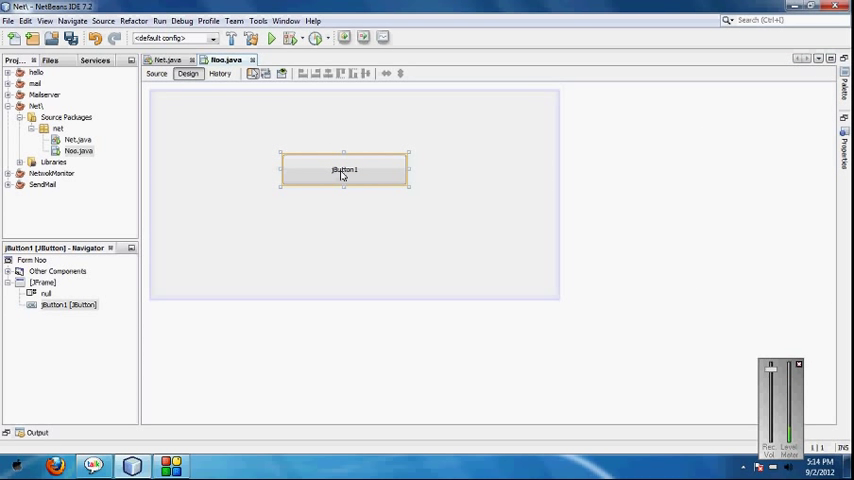
Relabel jButton1 as 'Monitor Network' and commit the label.
double_click(344, 169)
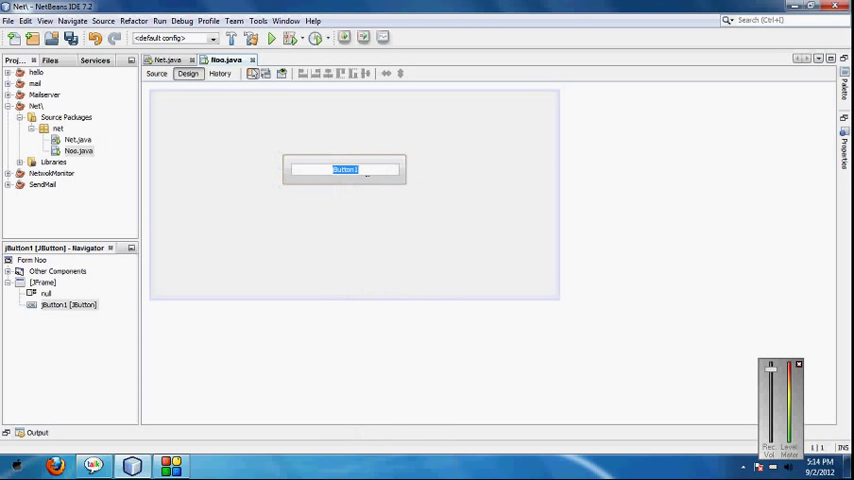
text(Man)
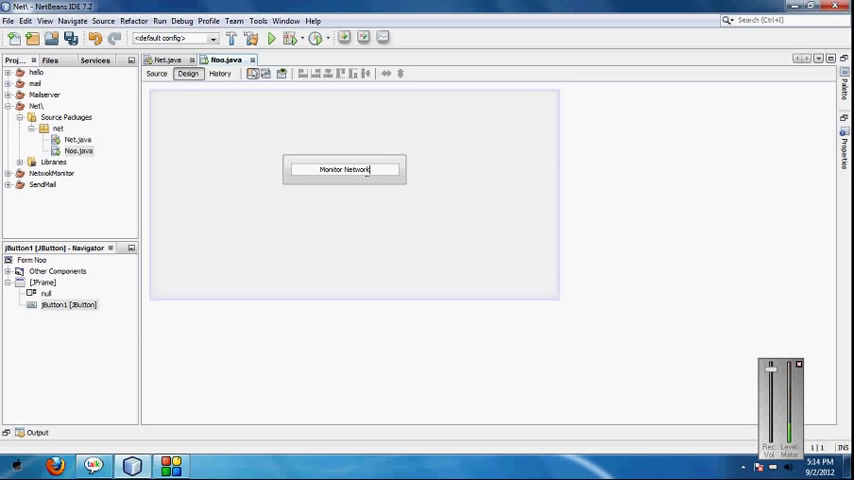
click(344, 169)
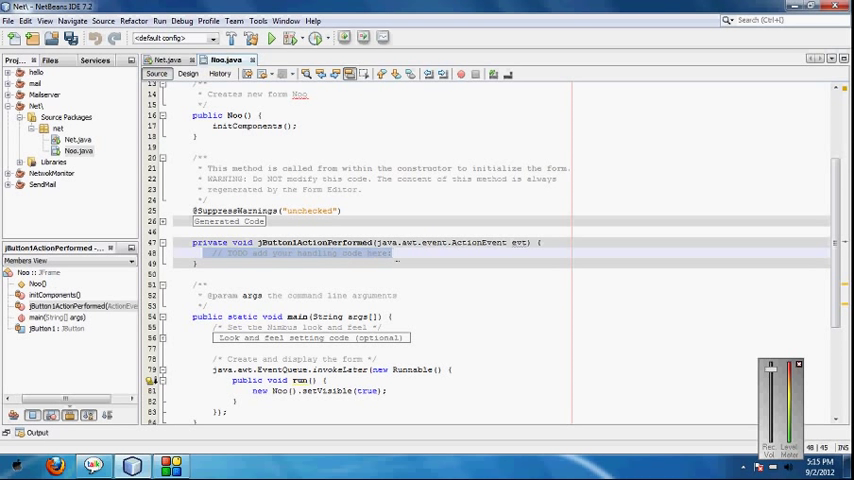
In the handler, create ProcessBuilder p for "jConsole" and begin typing p.start().
text(ProcessBuilder)
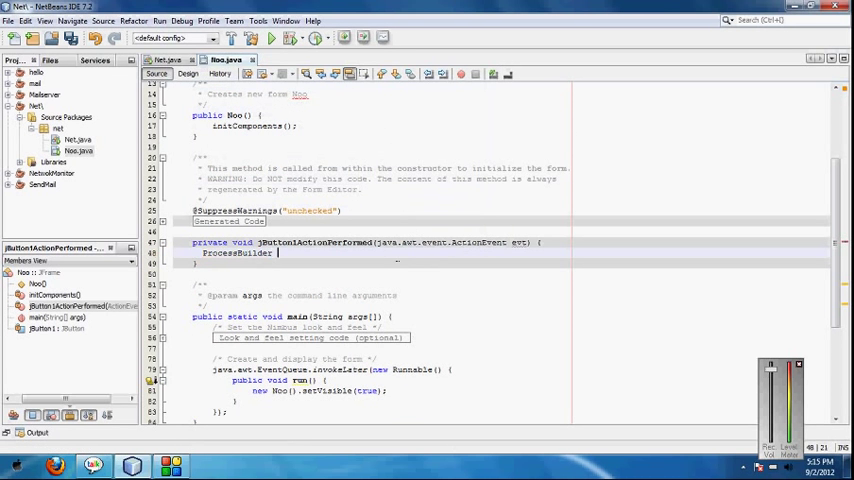
text(p =)
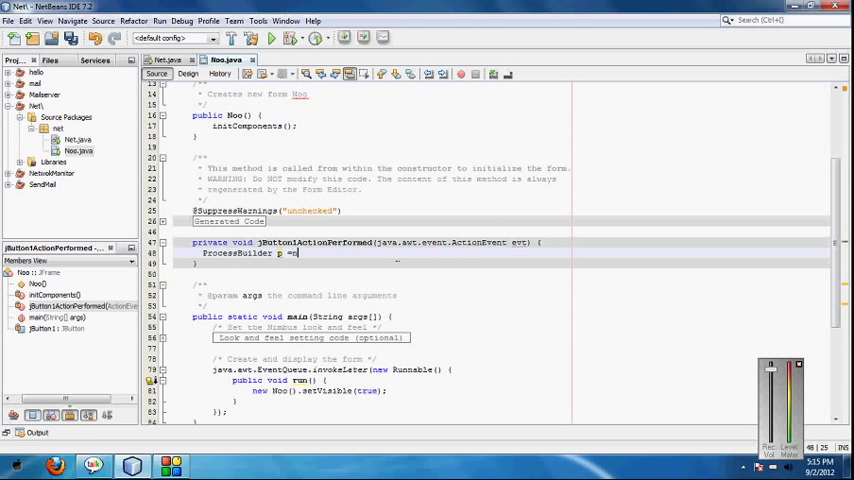
text(new ProcessBuilder(")
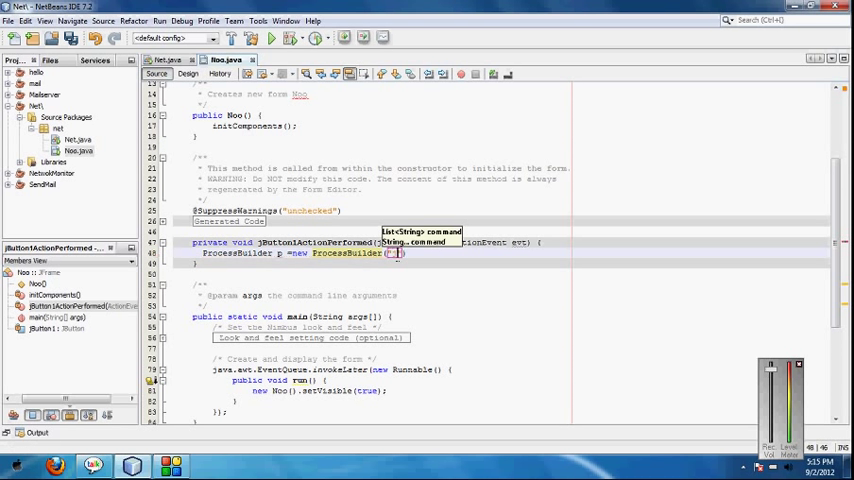
text(Console)
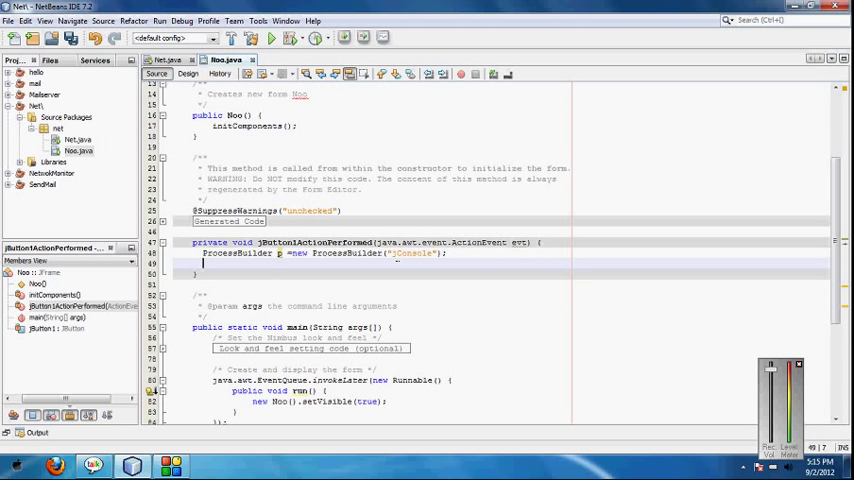
text(.)
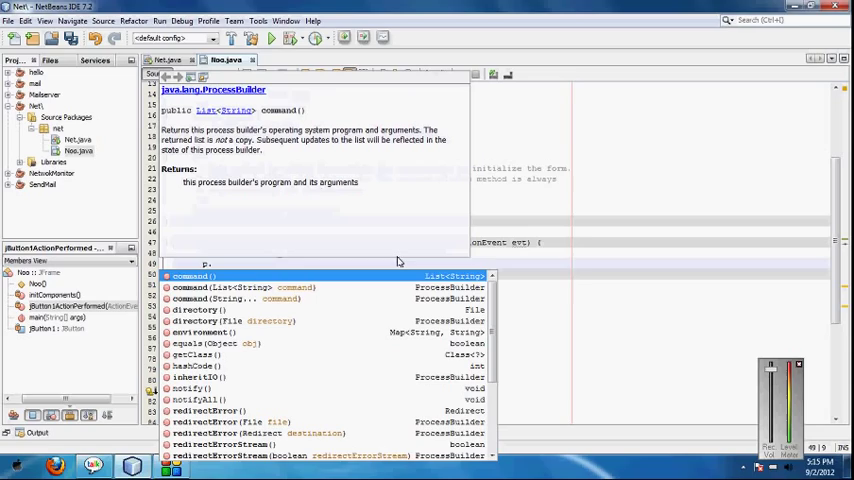
text(start();)
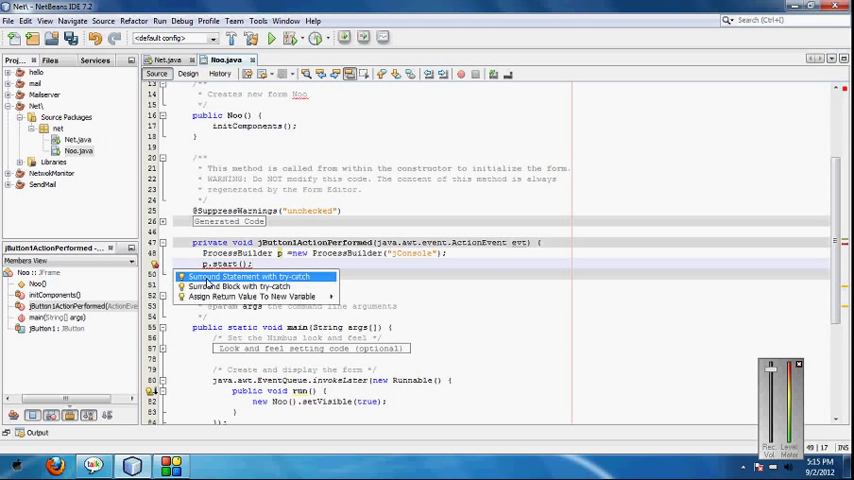
Surround the start call with an IOException try-catch and run the project.
click(256, 276)
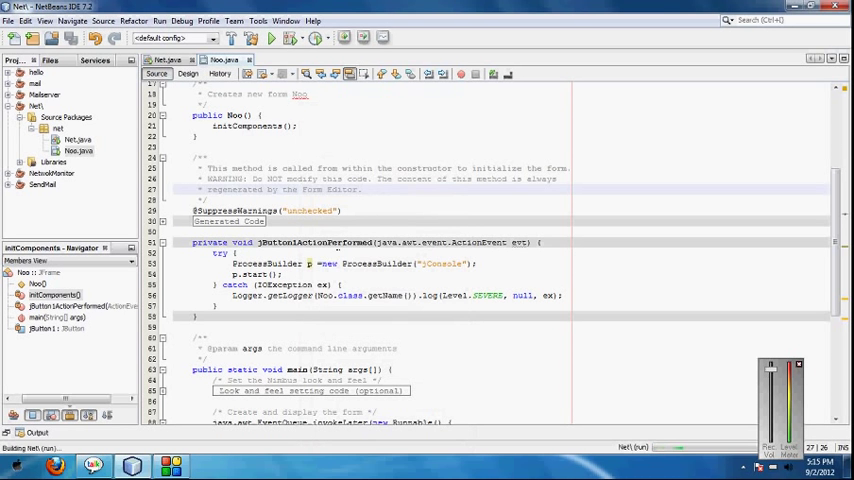
click(270, 33)
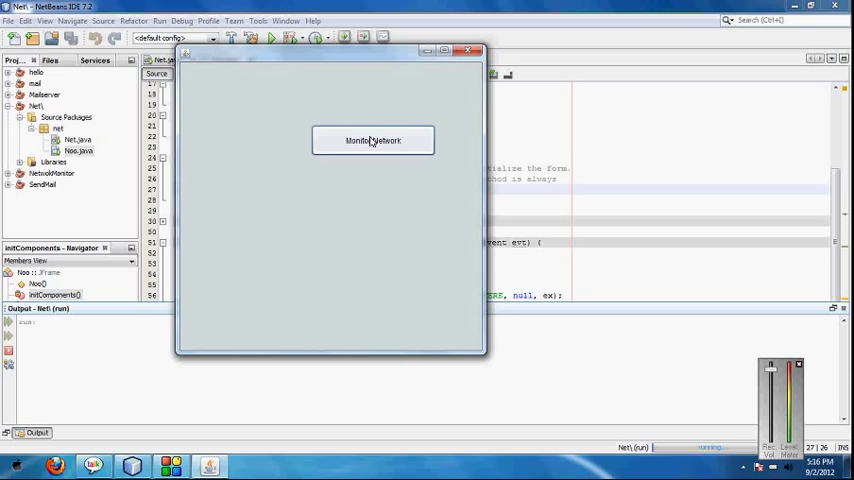
Click Monitor Network in the running Noo window to launch JConsole.
click(373, 140)
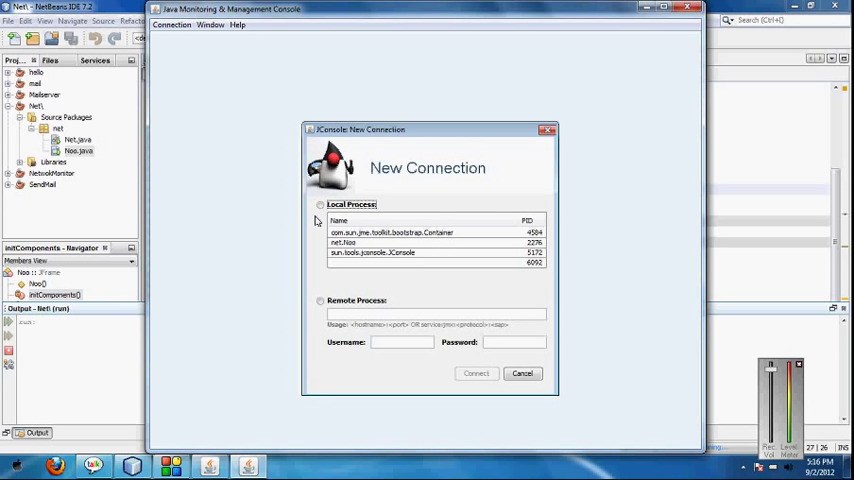
In New Connection, select the local process net.Noo and connect.
click(317, 205)
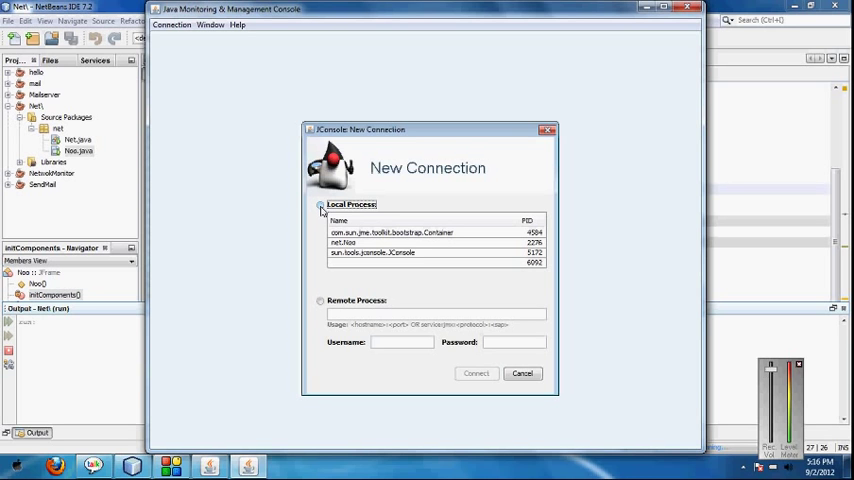
click(313, 204)
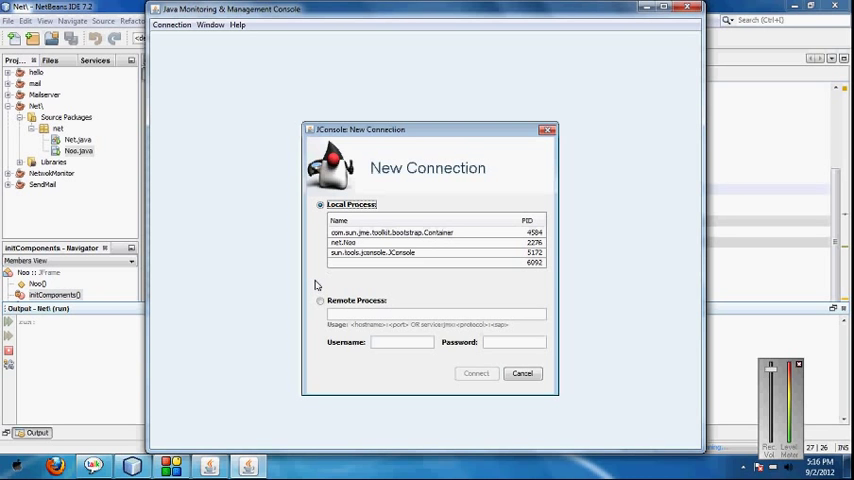
click(315, 300)
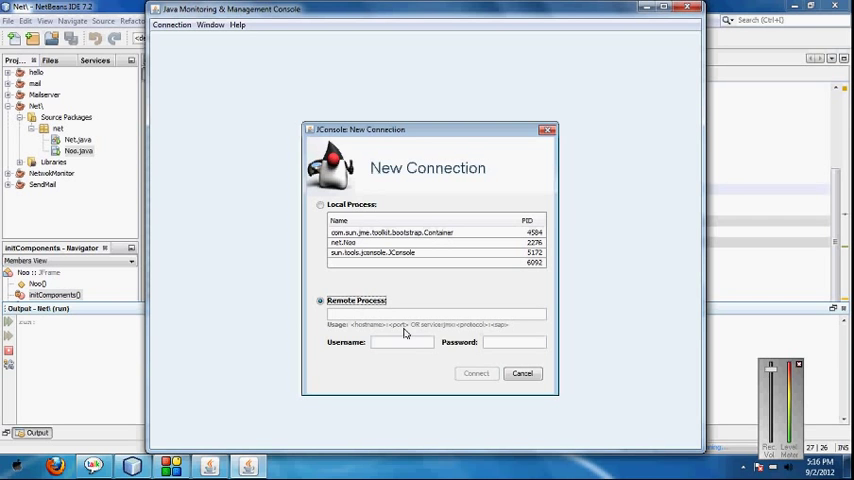
click(311, 204)
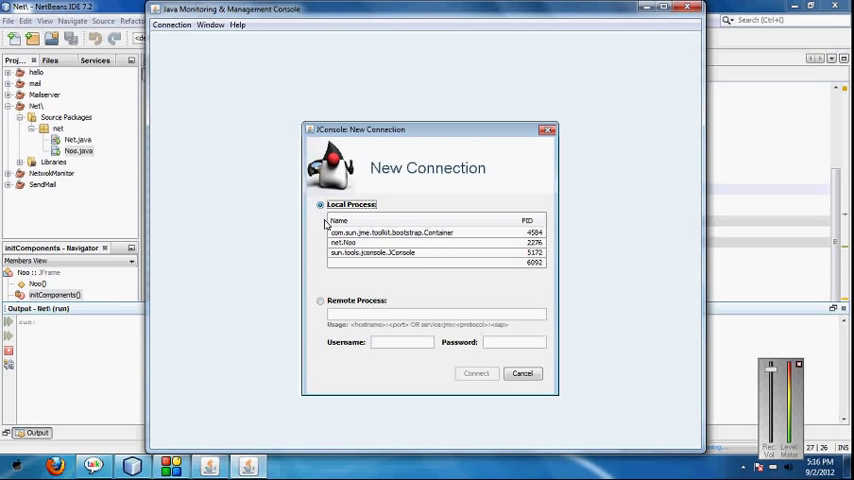
mouse_move(436, 341)
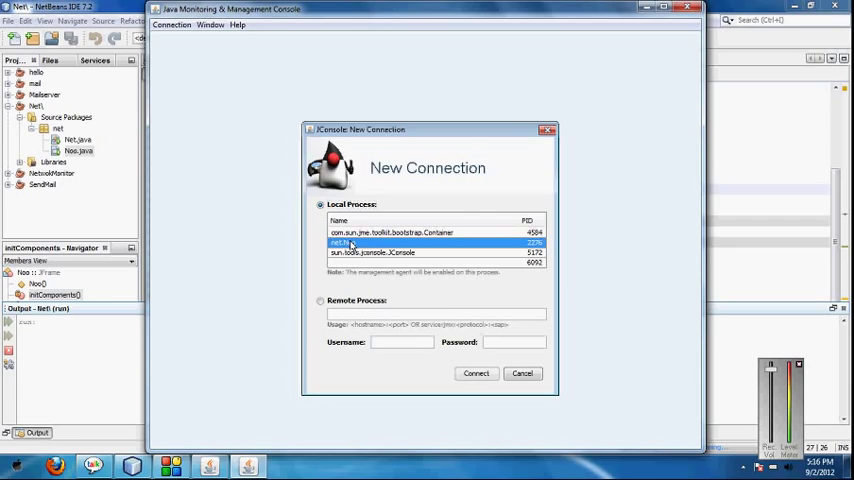
click(476, 373)
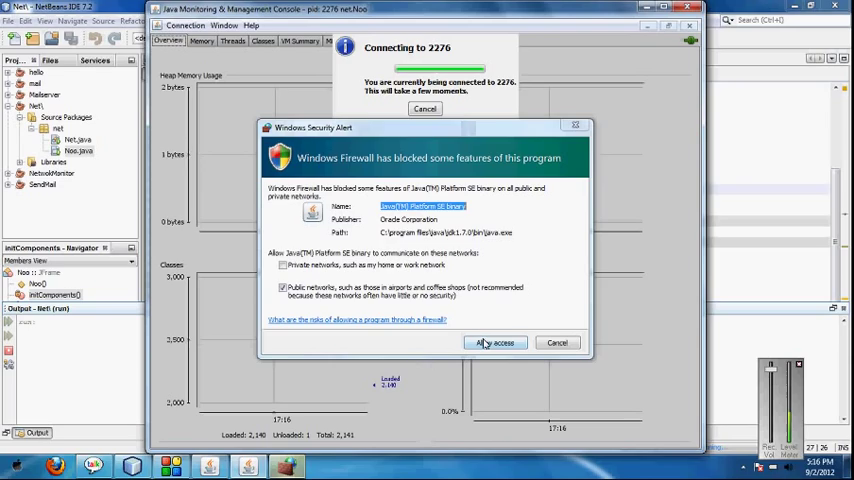
Allow Java access in the Windows Security Alert to finish connecting to net.Noo.
click(496, 342)
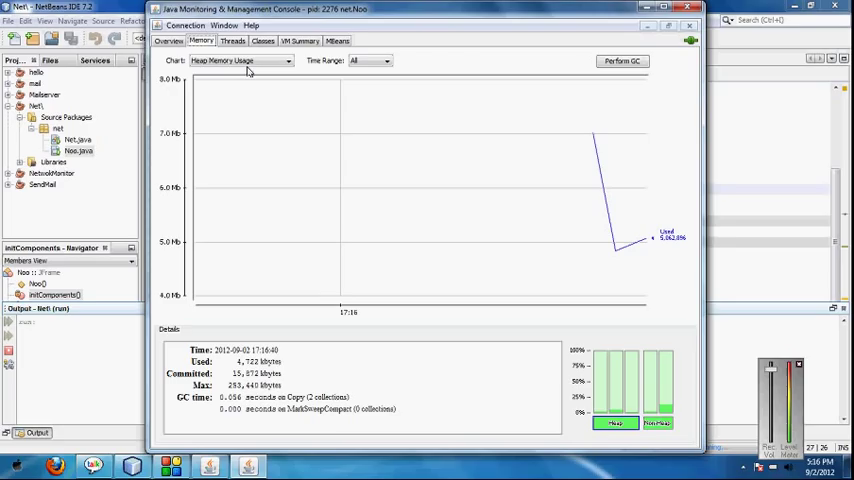
Check net.Noo's loaded class counts, then its VM Summary of threads, heap and VM arguments.
click(262, 41)
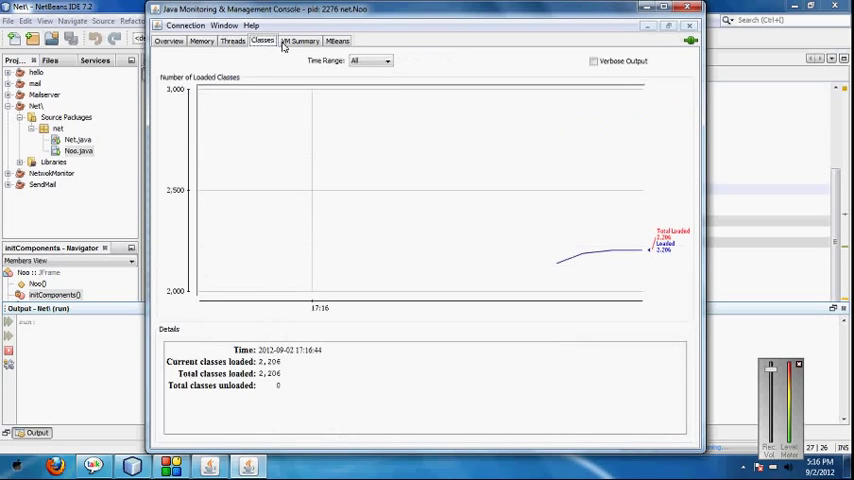
click(303, 40)
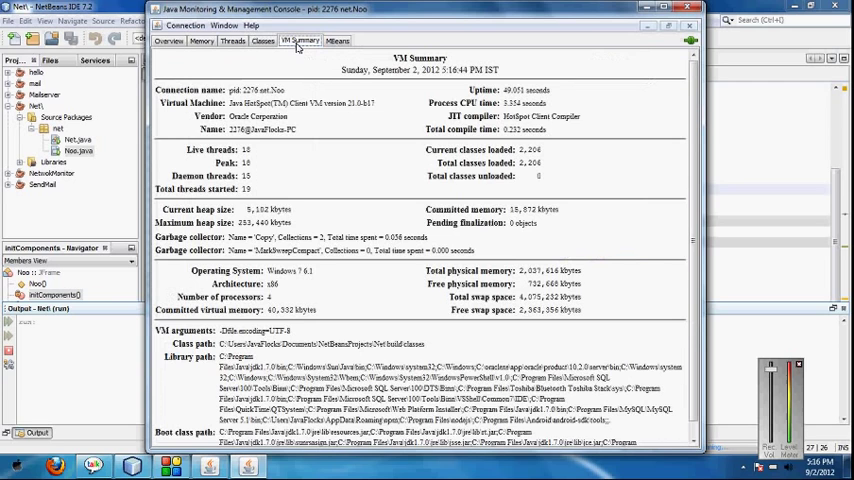